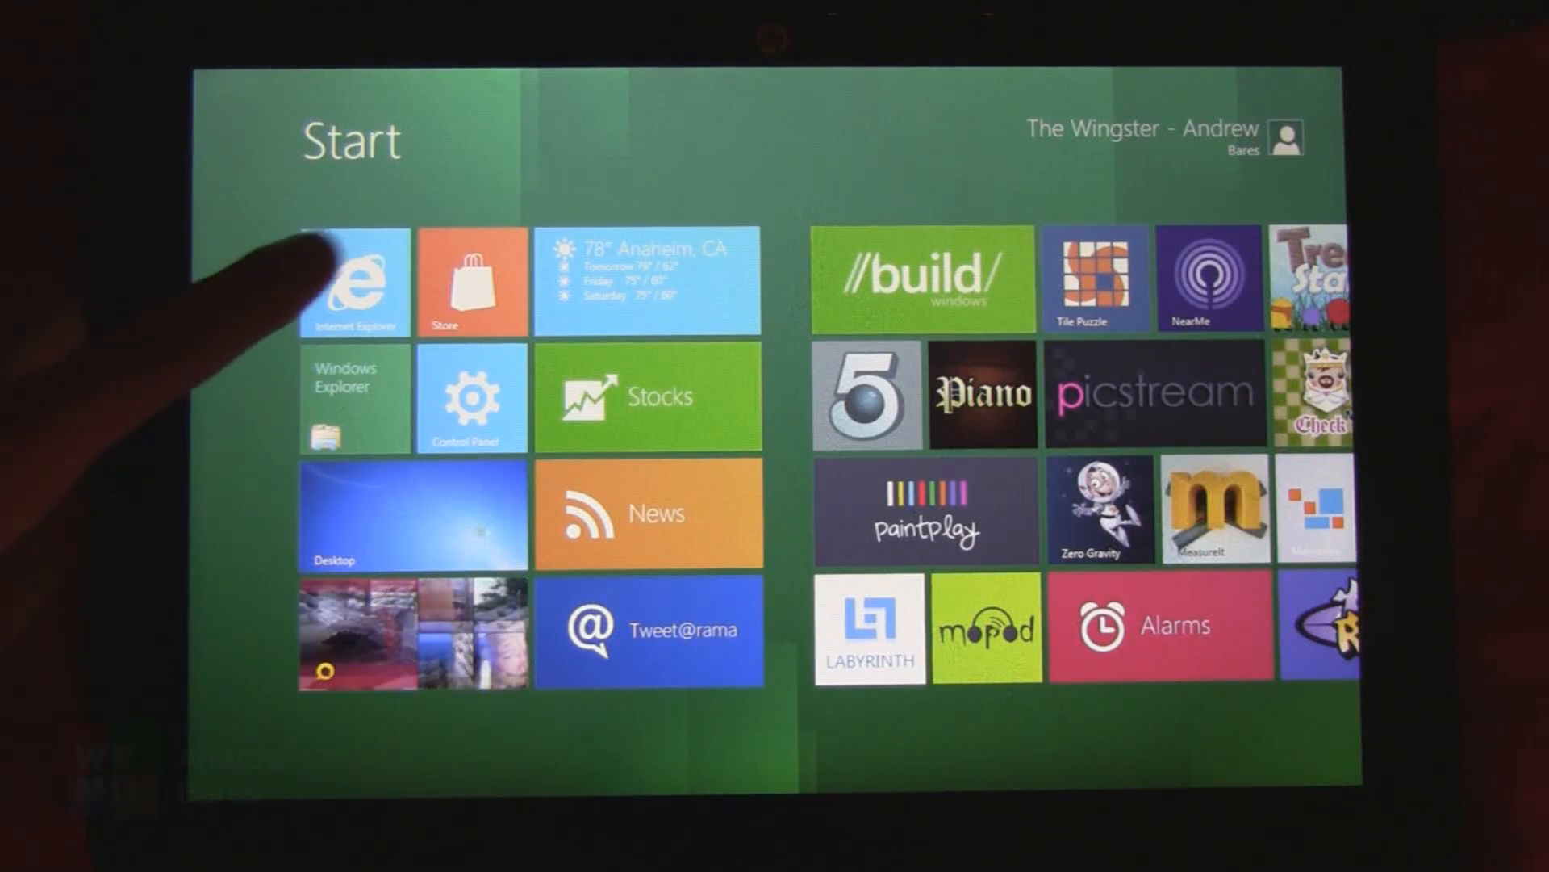
Step: Launch Internet Explorer from the Start screen onto the Adobe Reader download page
{"action": "left_click", "coordinate": [353, 281]}
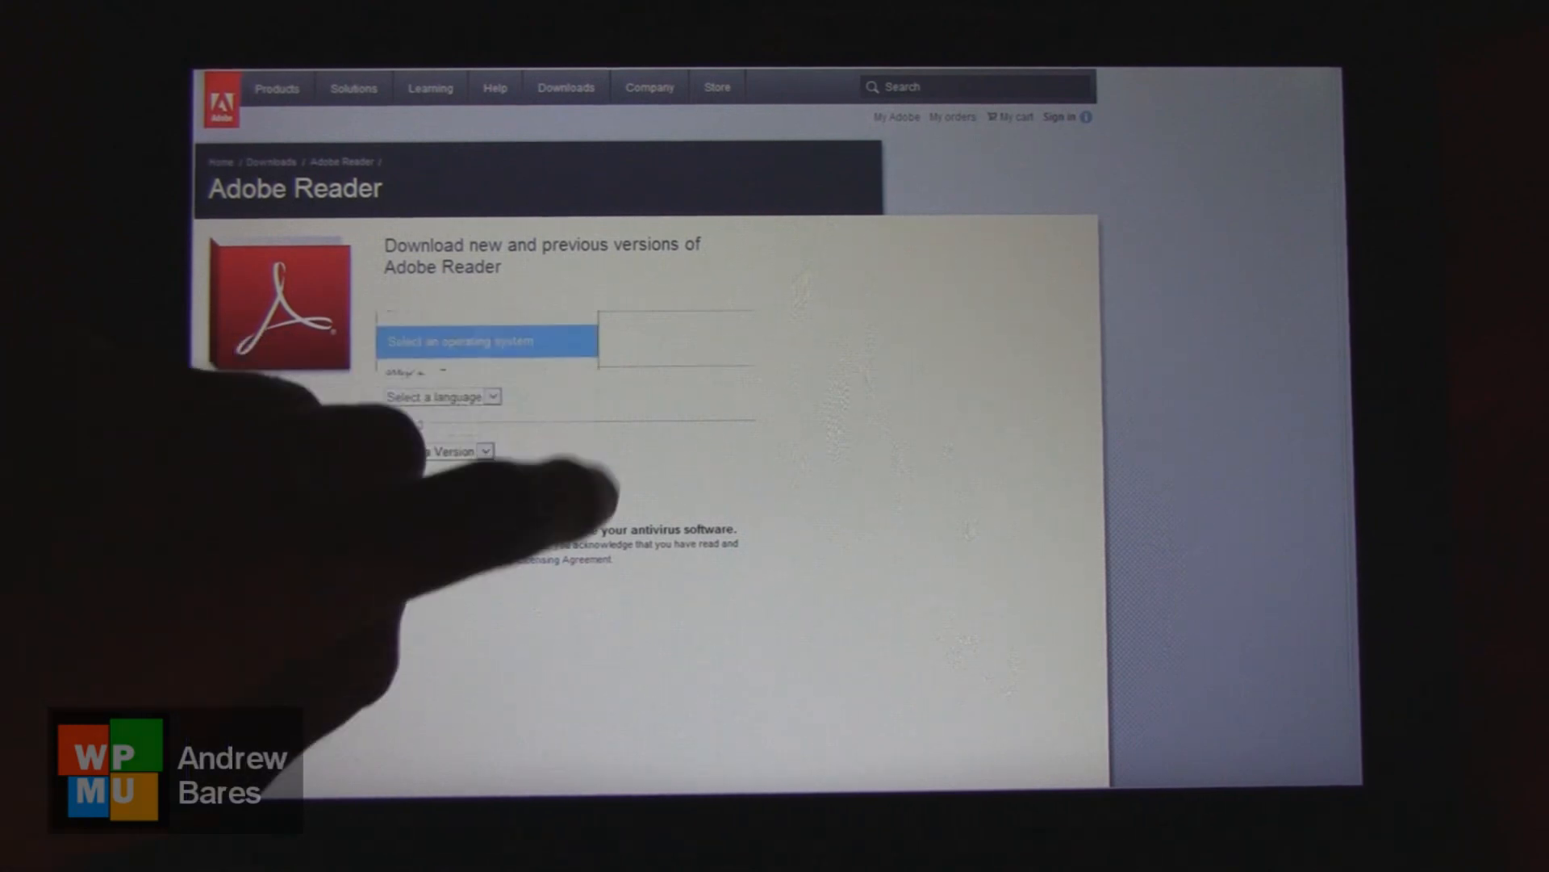
Step: Pick an operating system from the touch-friendly list on the Adobe Reader page
{"action": "left_click", "coordinate": [484, 340]}
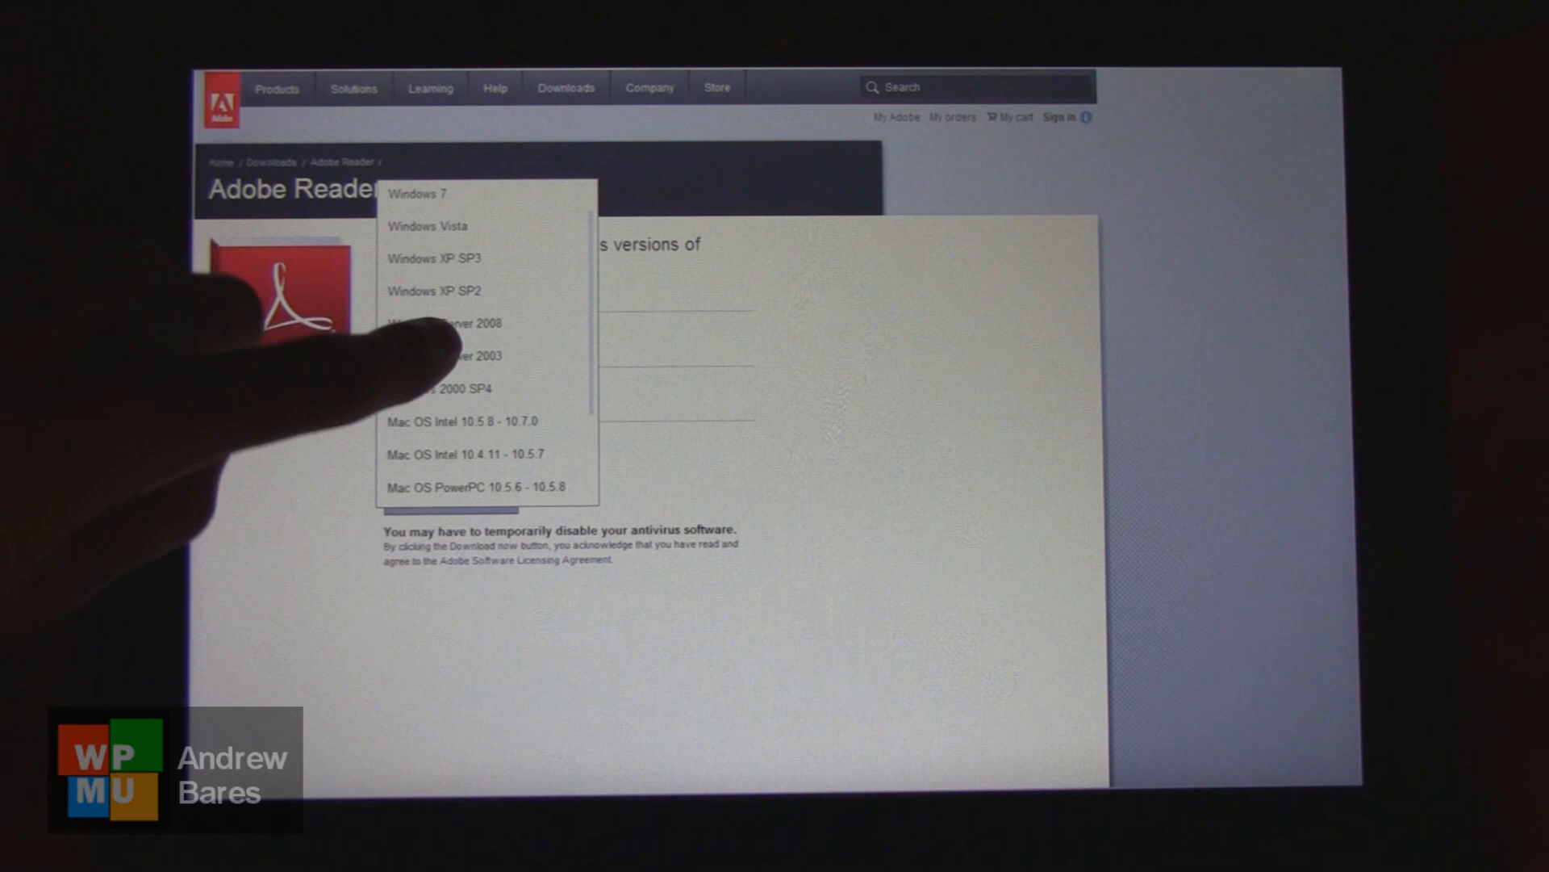
{"action": "left_click", "coordinate": [413, 192]}
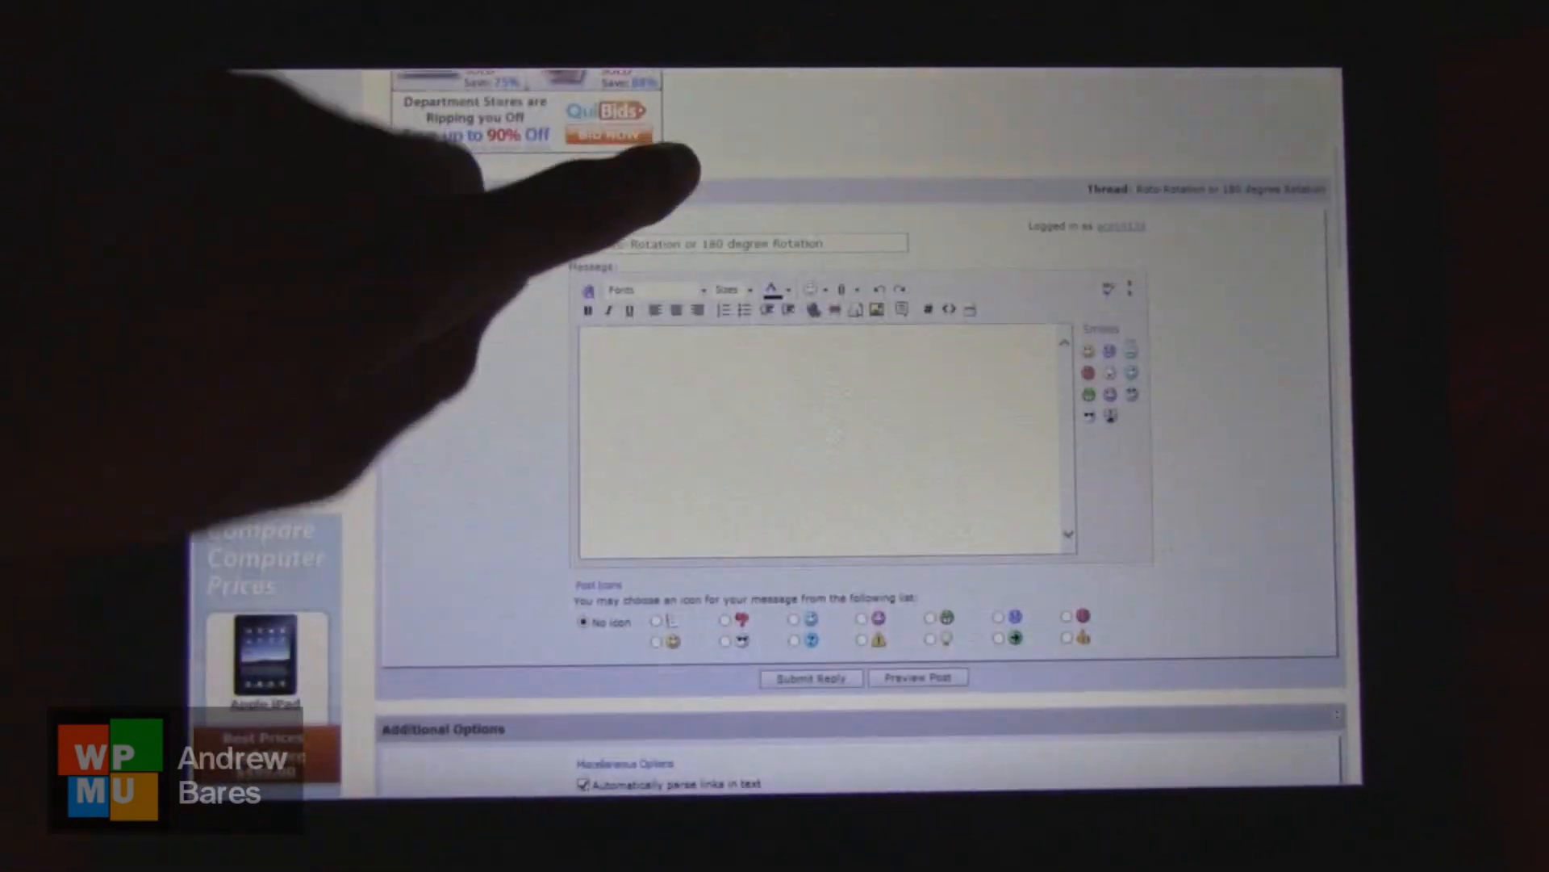
Step: Place the cursor in the forum reply Message box so the touch keyboard appears
{"action": "left_click", "coordinate": [820, 446]}
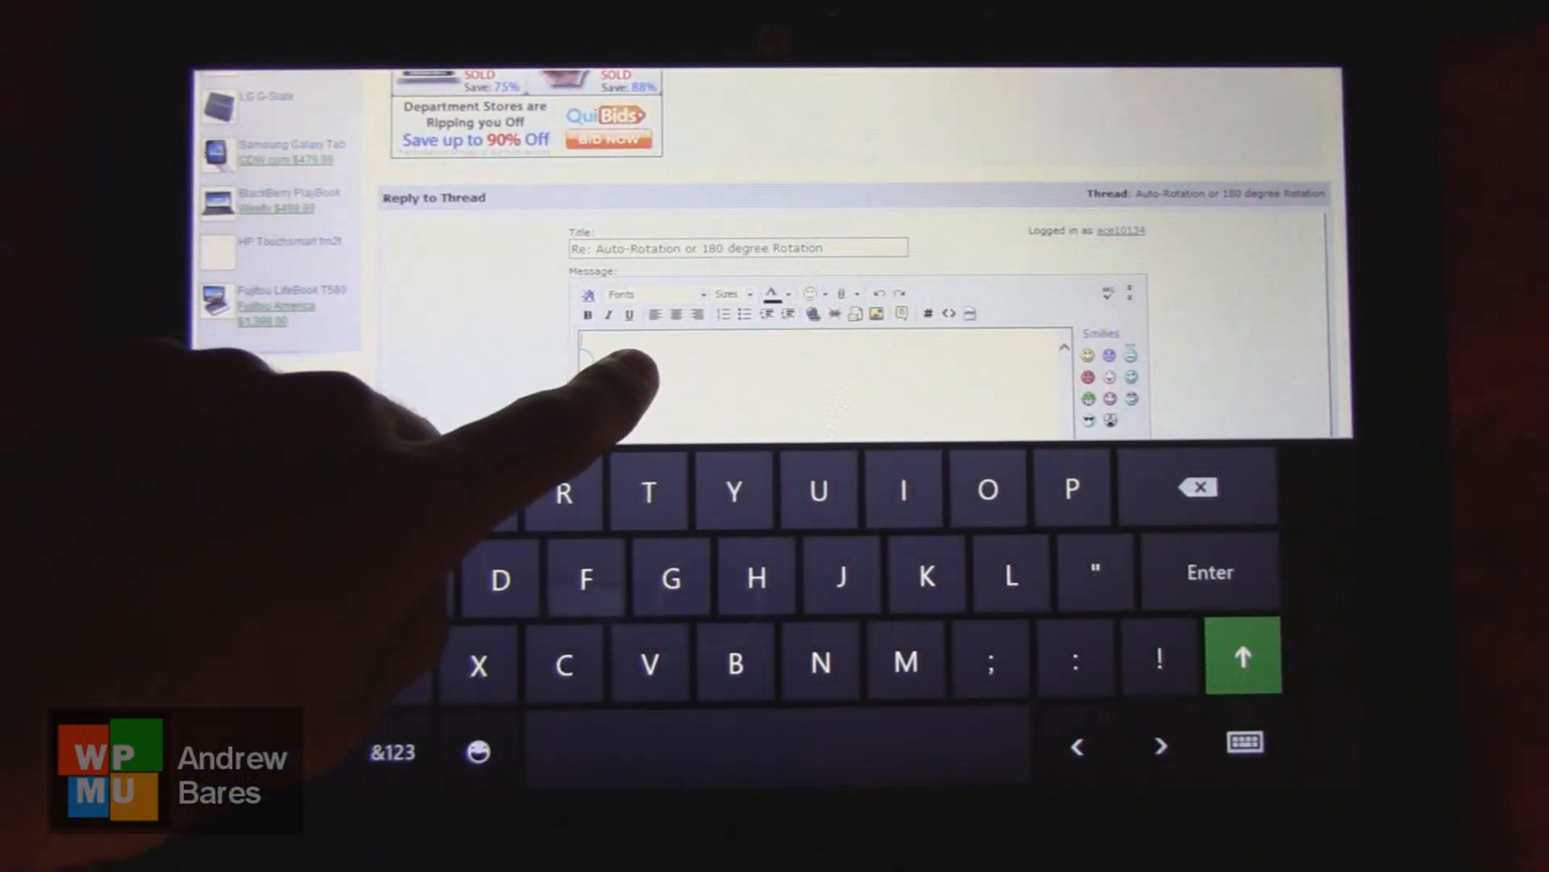
{"action": "left_click", "coordinate": [632, 359]}
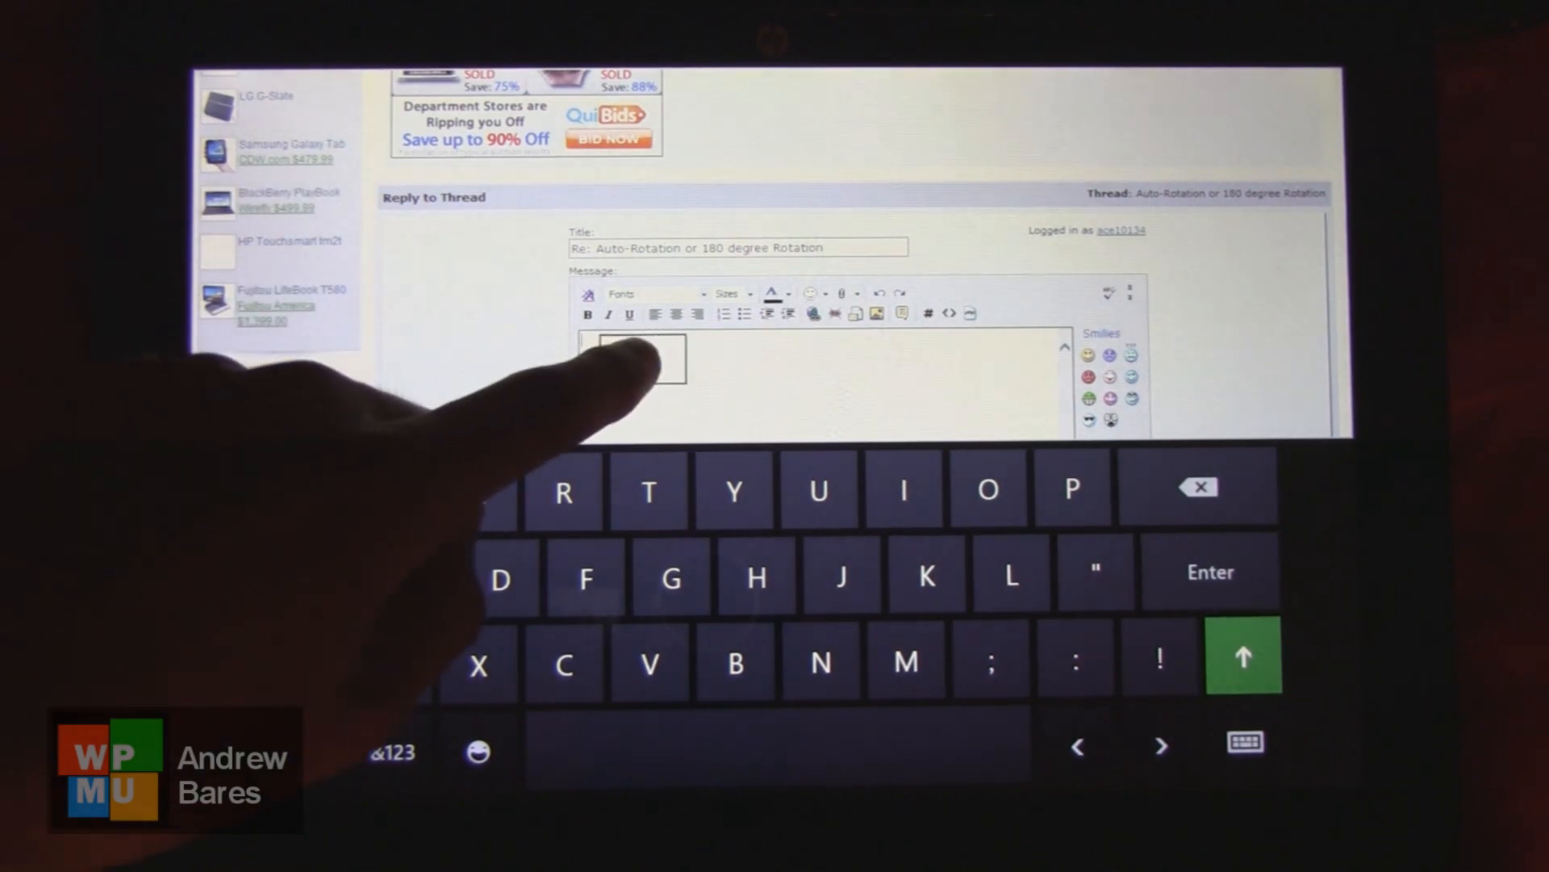